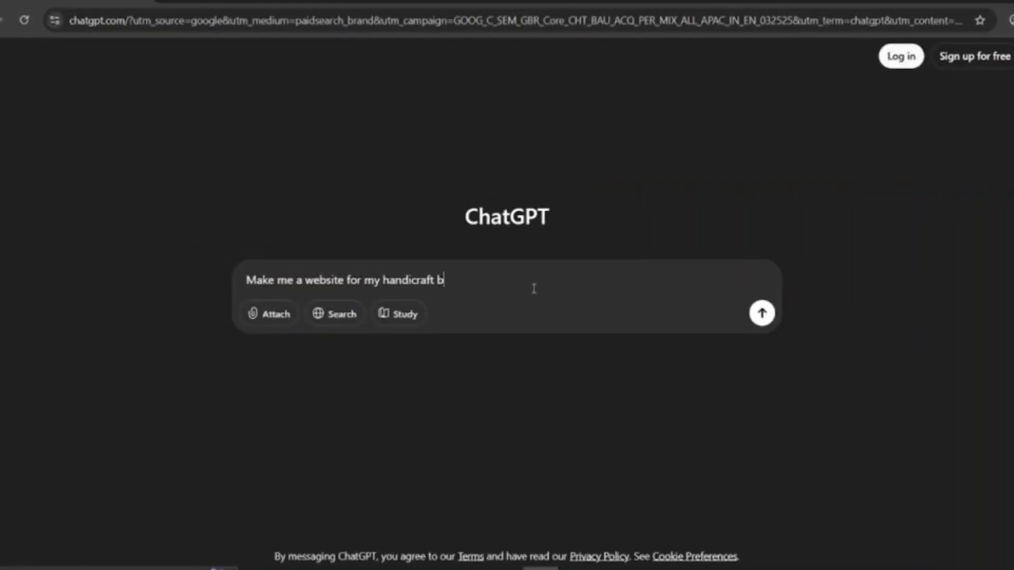
Step: Send the prompt asking ChatGPT to build a handicraft business website so it generates the code
click(761, 312)
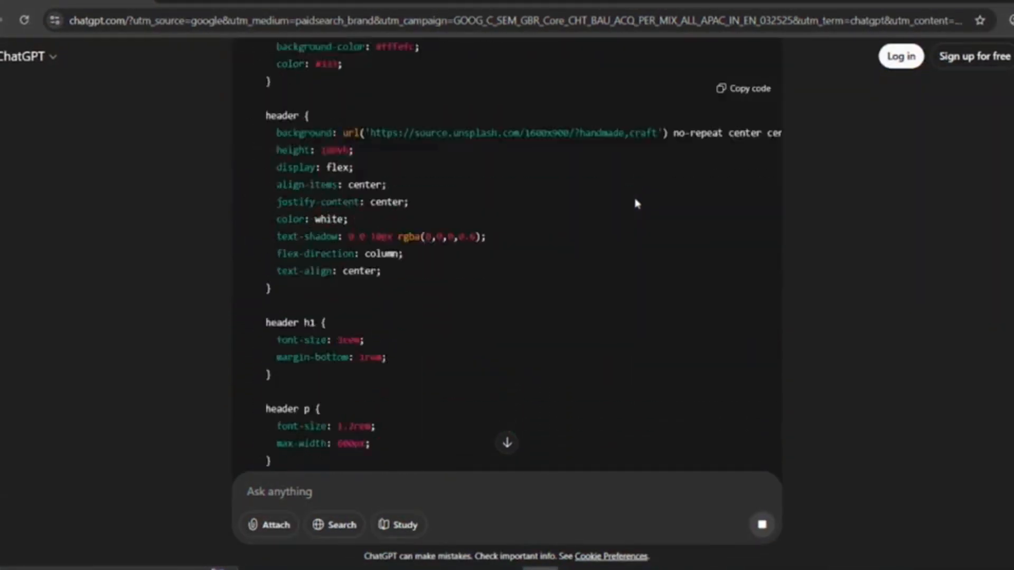